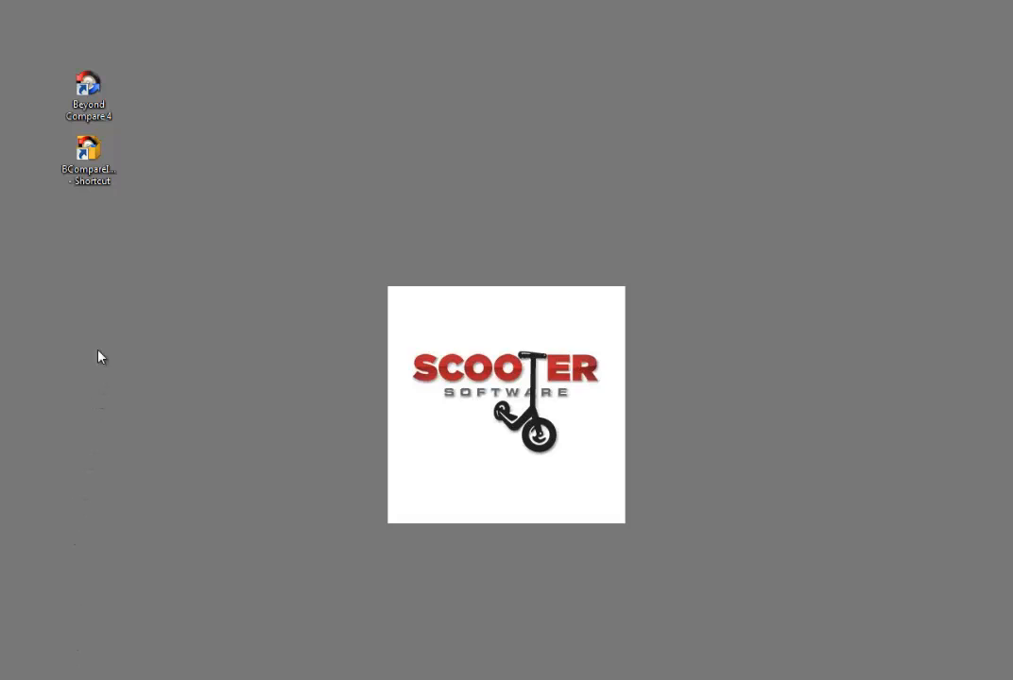
Launch the Beyond Compare 4.0.0 installer and reach the Setup Wizard welcome page
left_click(89, 160)
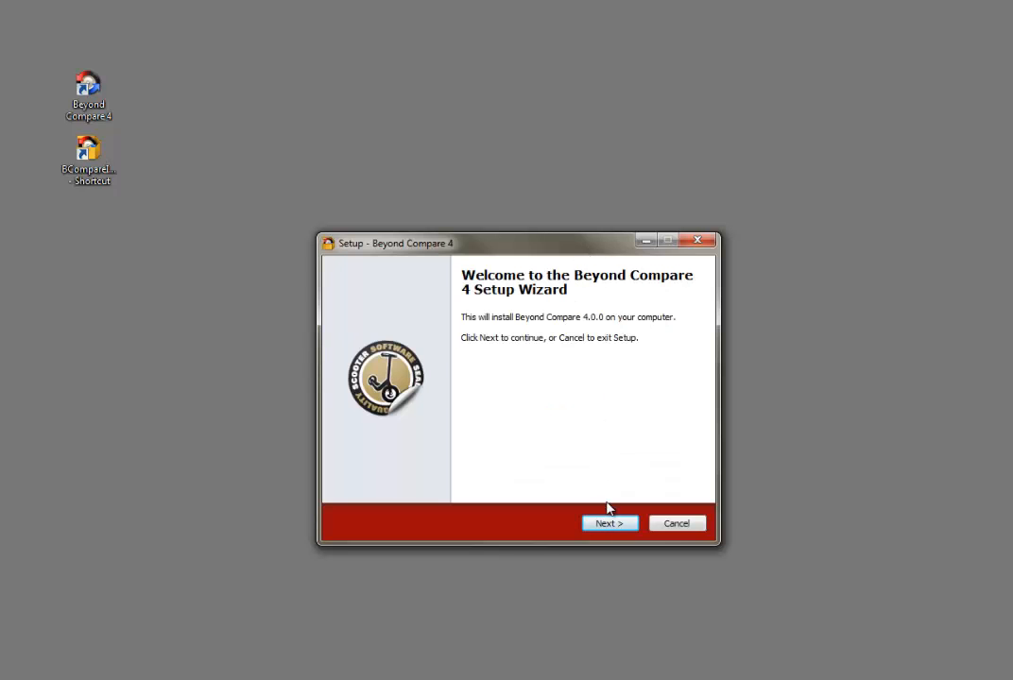
Choose a portable installation with destination folder E:\Beyond Compare 4
left_click(609, 523)
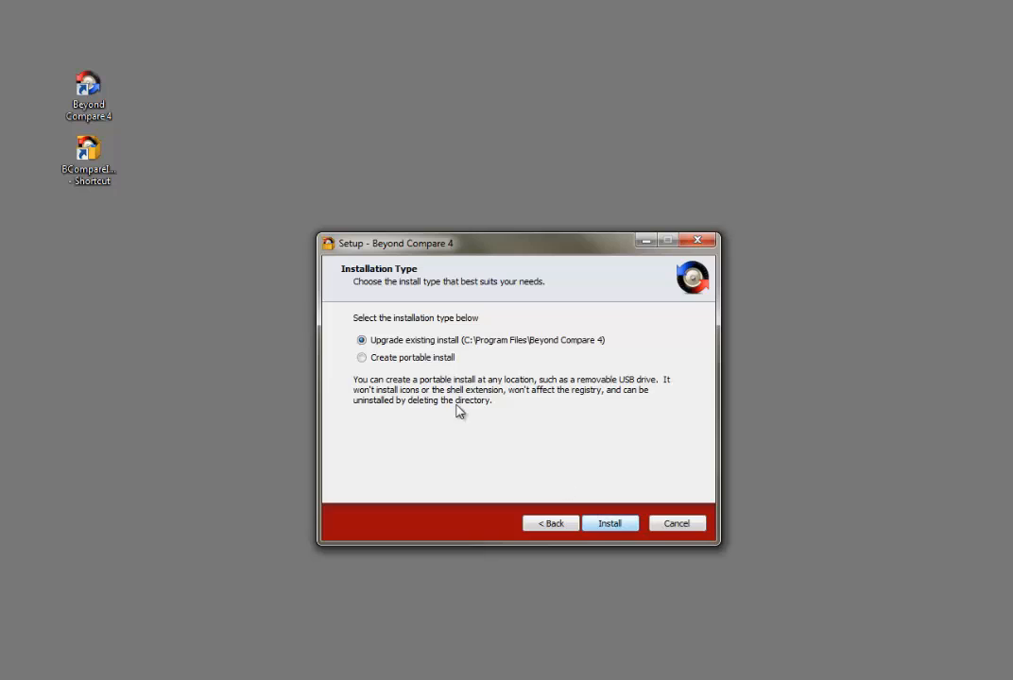
left_click(362, 357)
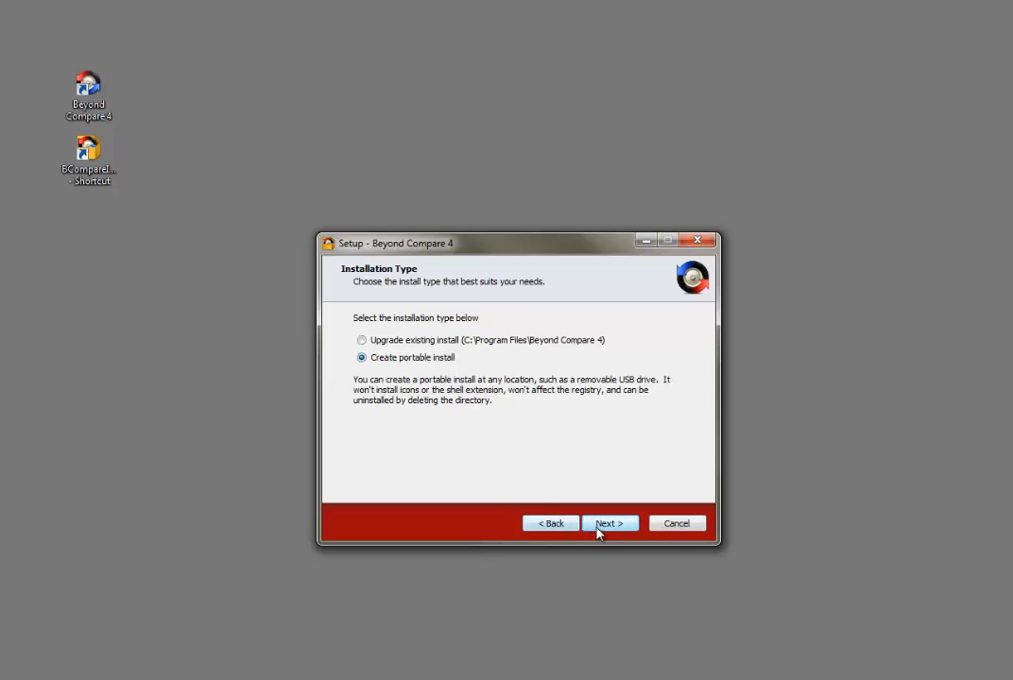
left_click(609, 523)
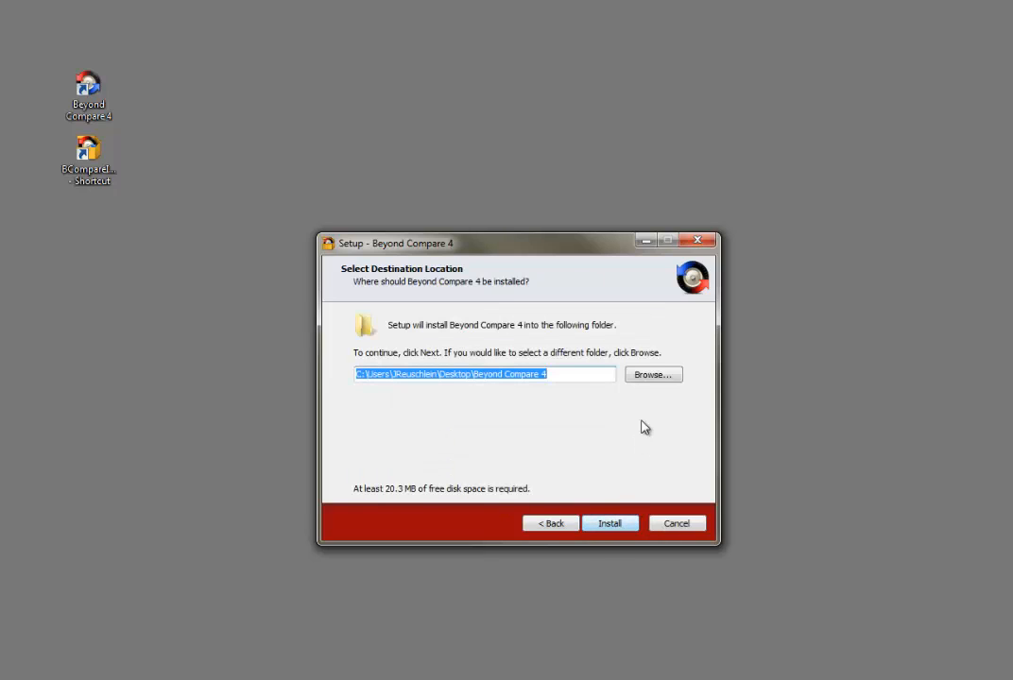
left_click(652, 374)
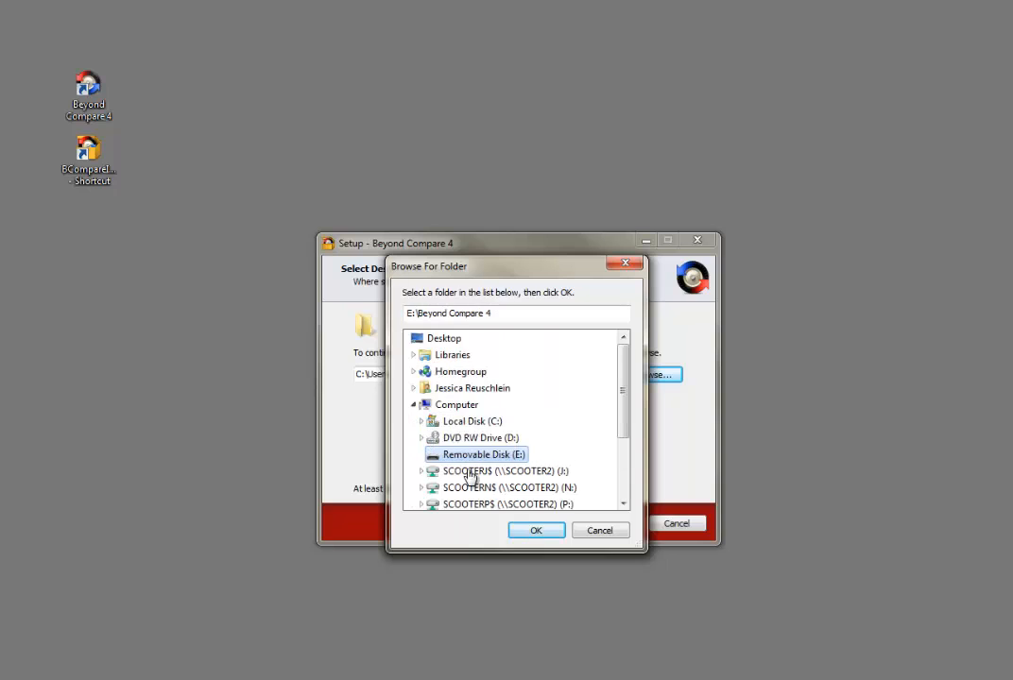
left_click(535, 529)
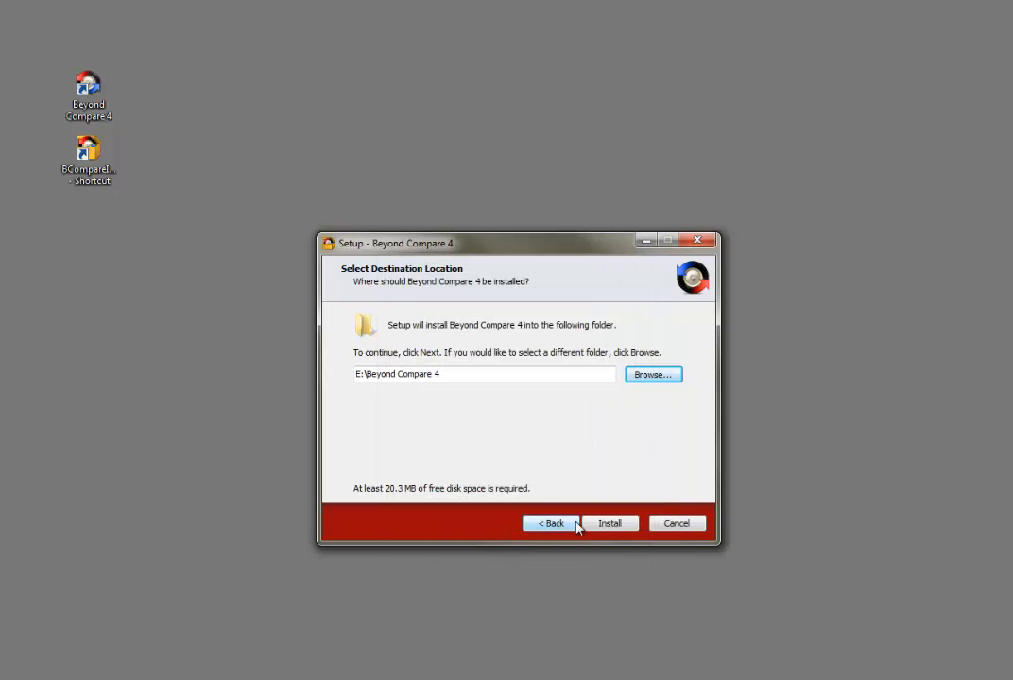
Complete the install and launch BCompare.exe from E:\Beyond Compare 4
left_click(609, 524)
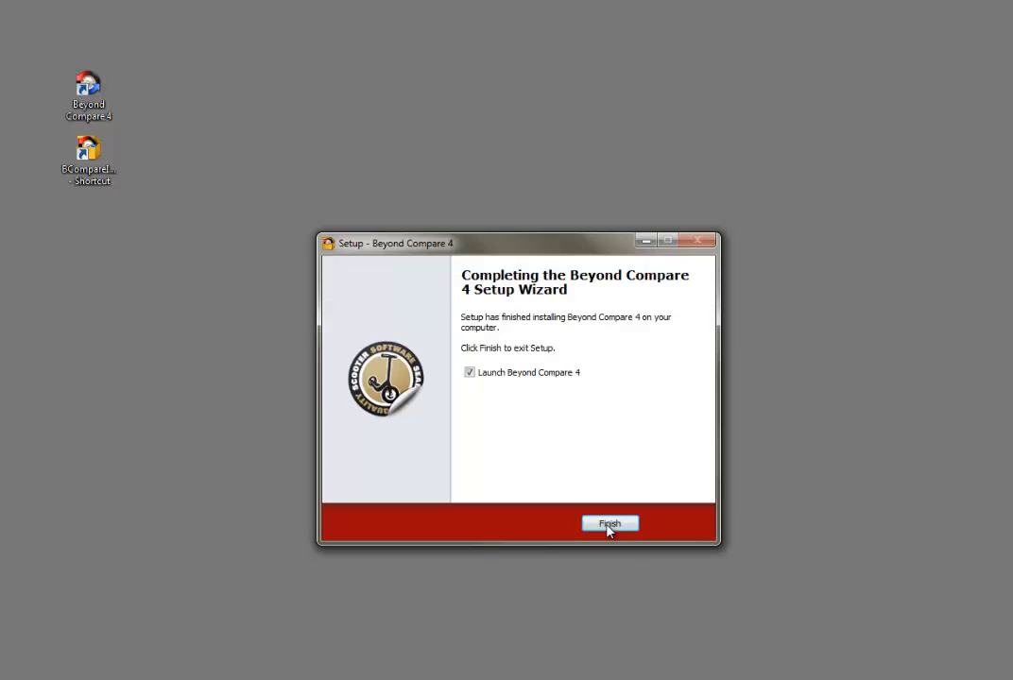
left_click(610, 524)
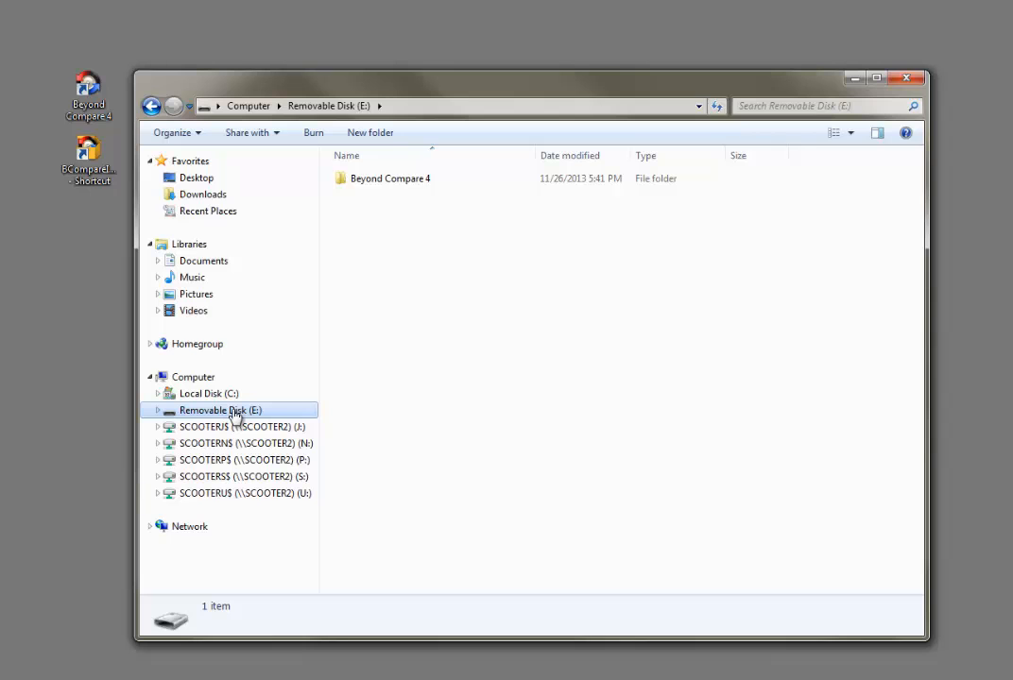
double_click(390, 177)
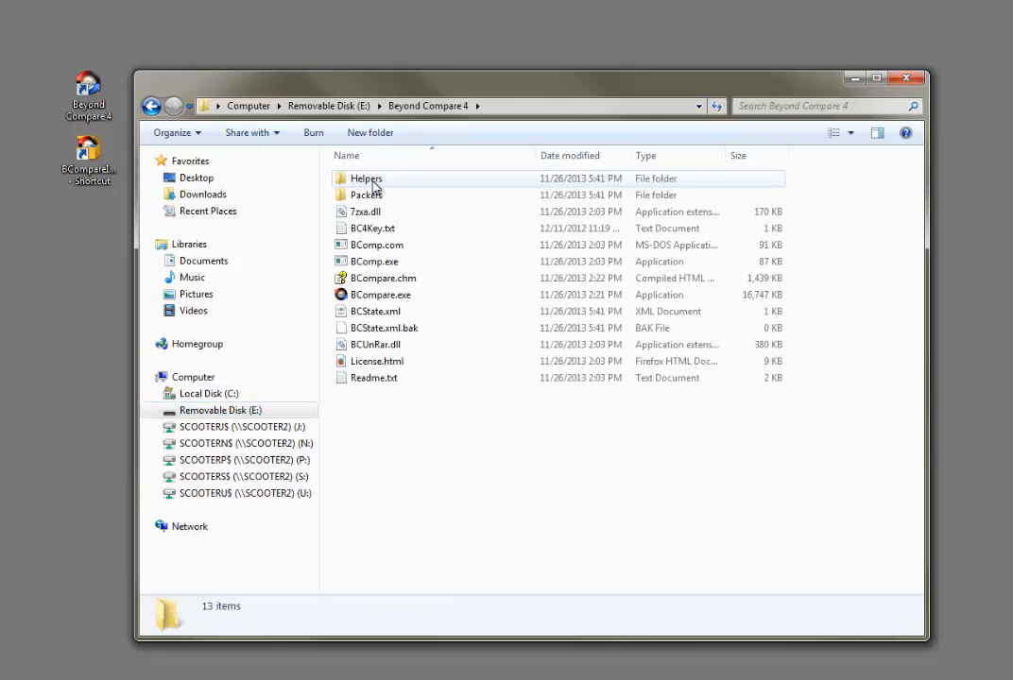
double_click(381, 294)
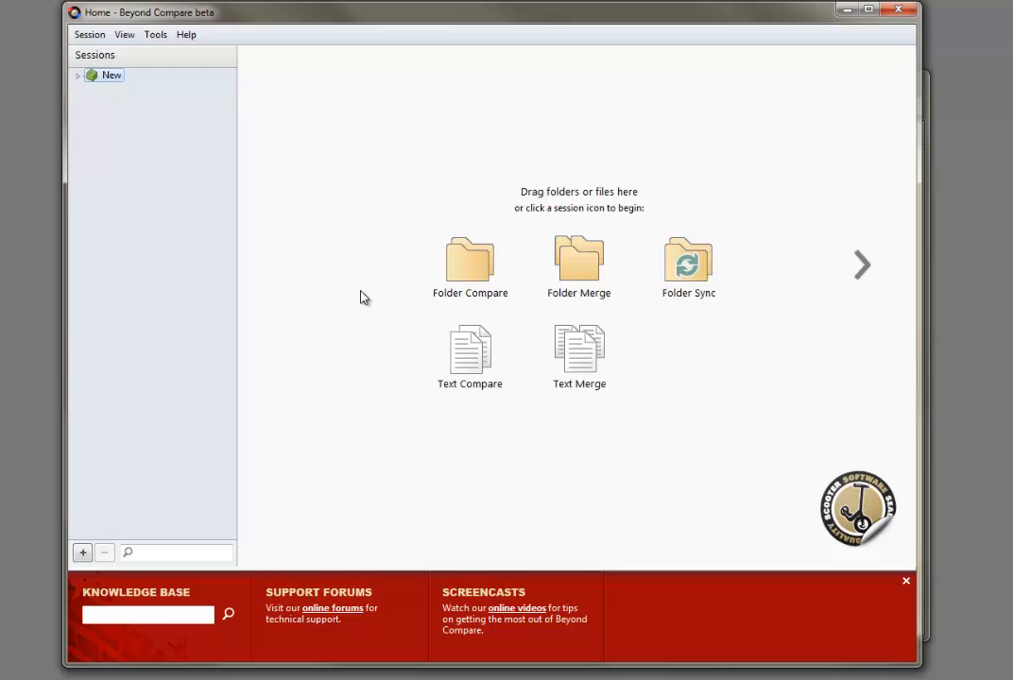
Enter the pasted license key under Help > Enter Key and dismiss the thank-you message
left_click(186, 34)
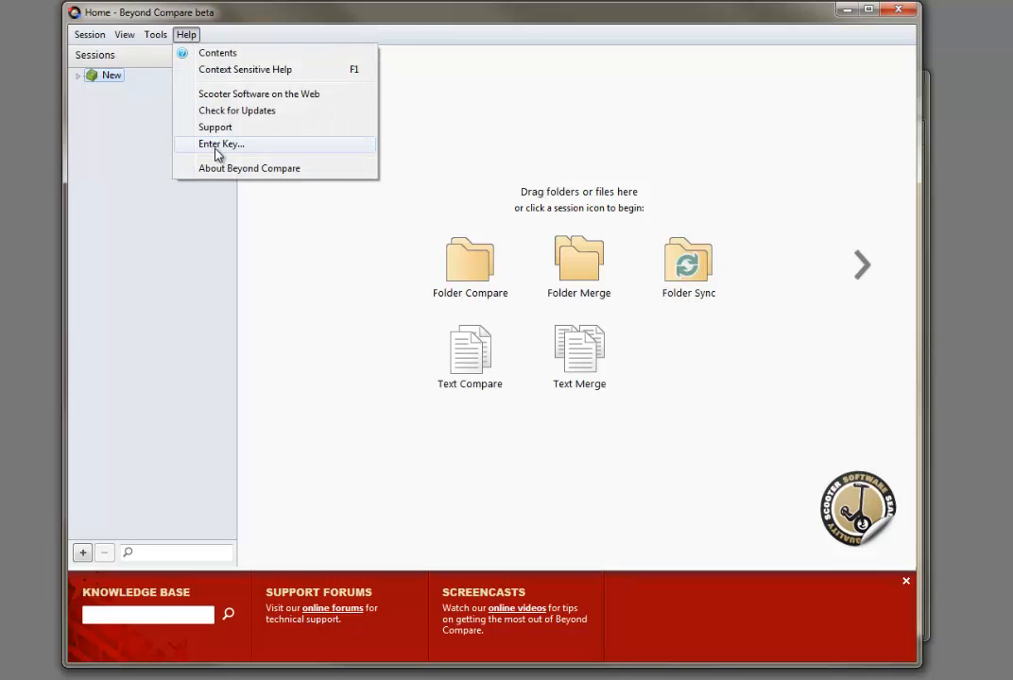
left_click(221, 144)
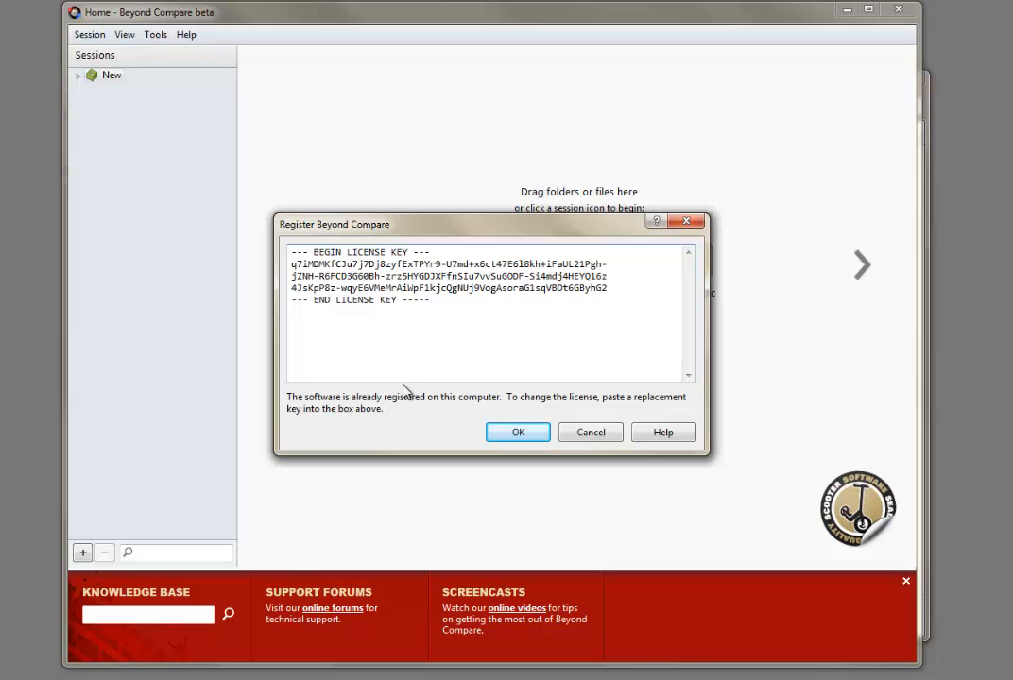
left_click(518, 431)
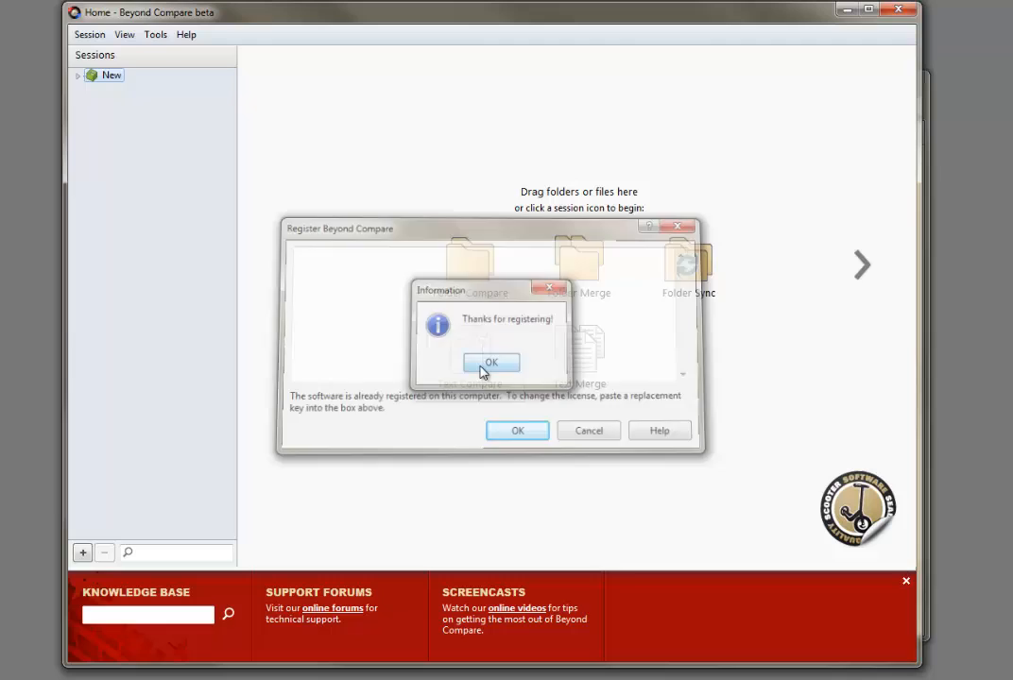
left_click(491, 363)
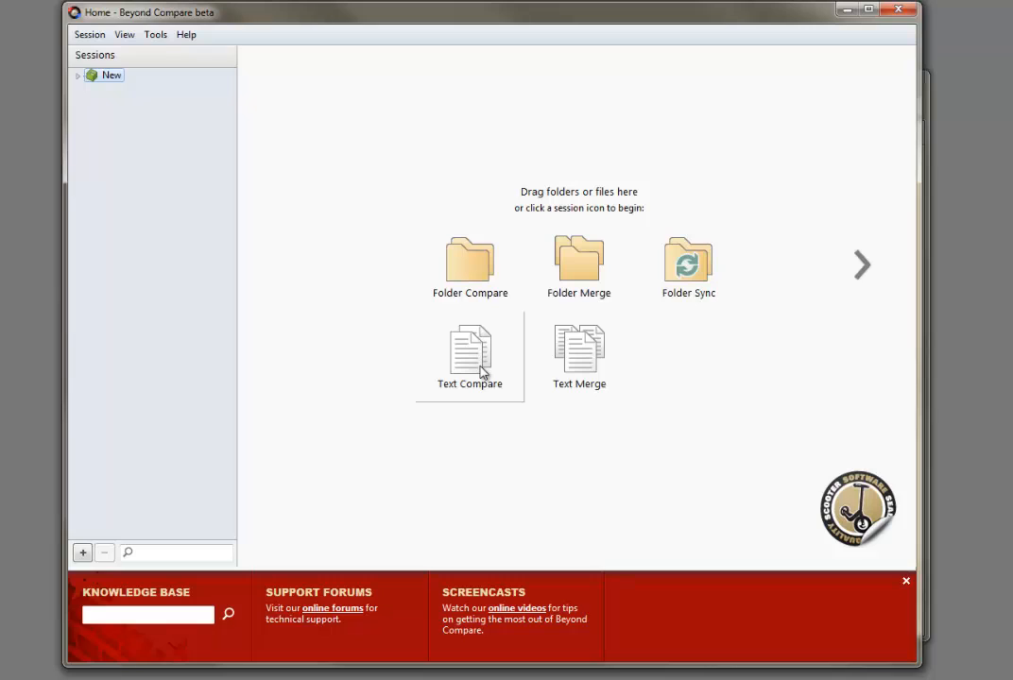
mouse_move(453, 376)
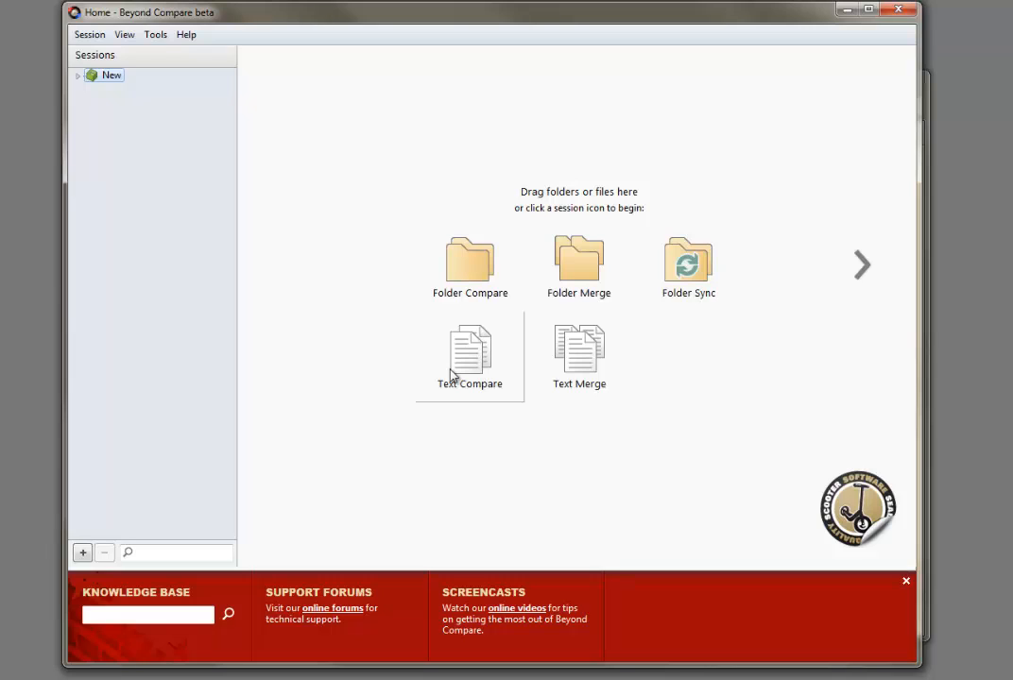
mouse_move(894, 26)
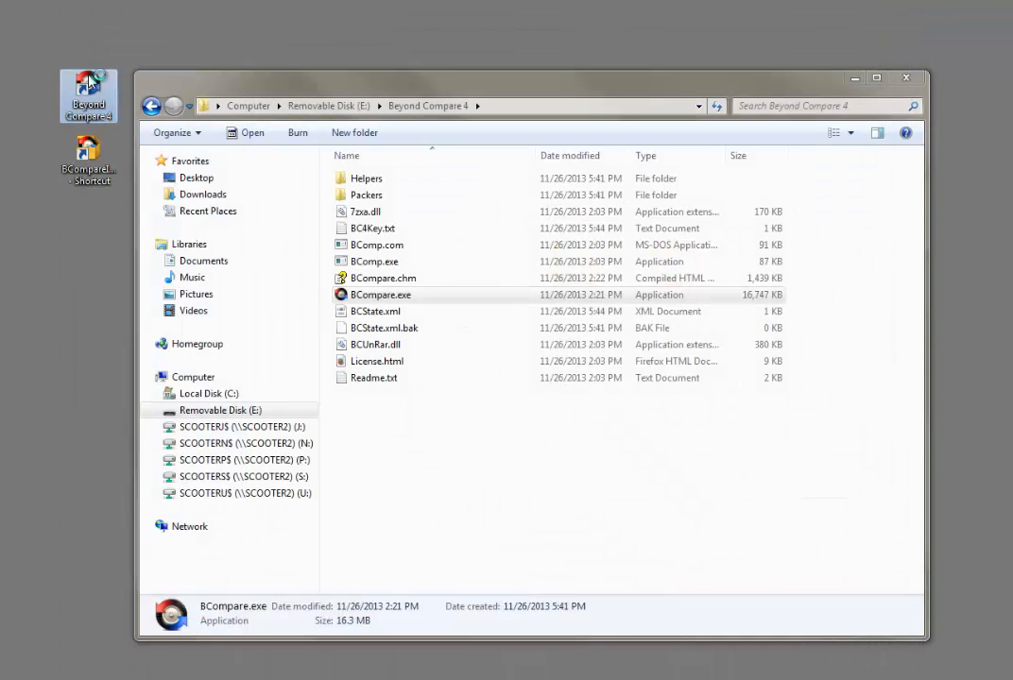
Export the desktop install's settings to BCSettings.bcpkg on the Desktop, then relaunch the portable copy
double_click(380, 294)
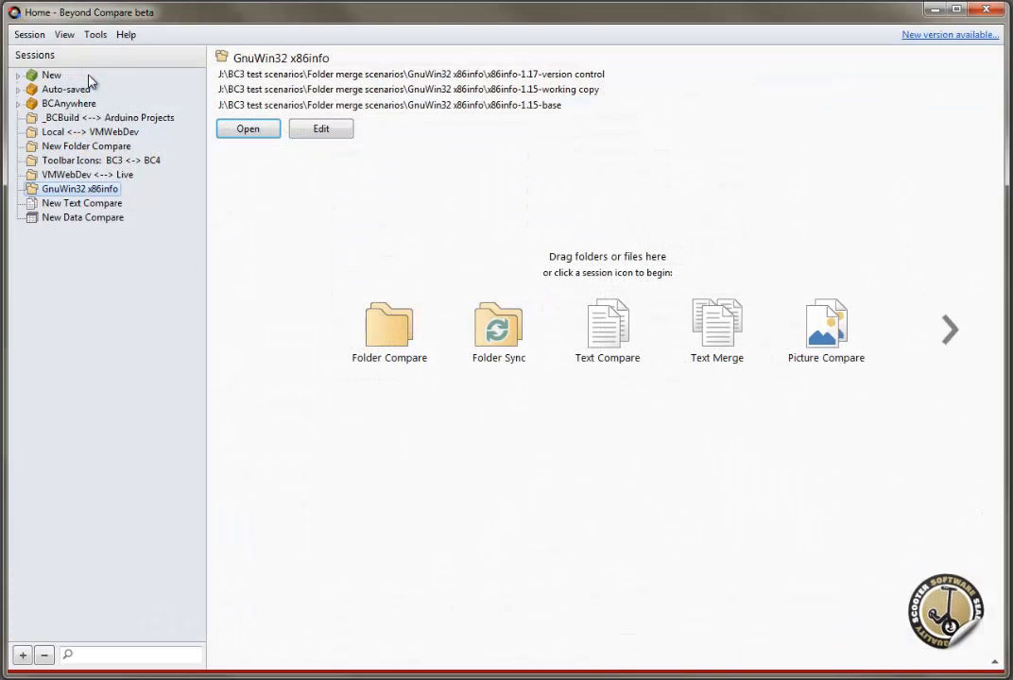
left_click(95, 34)
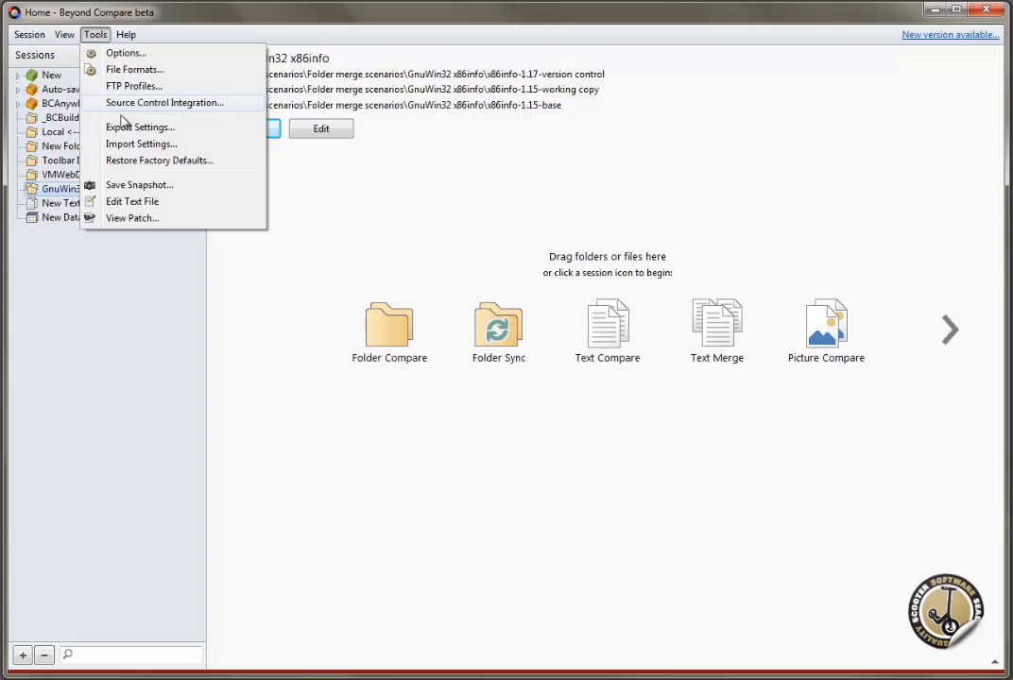
left_click(140, 127)
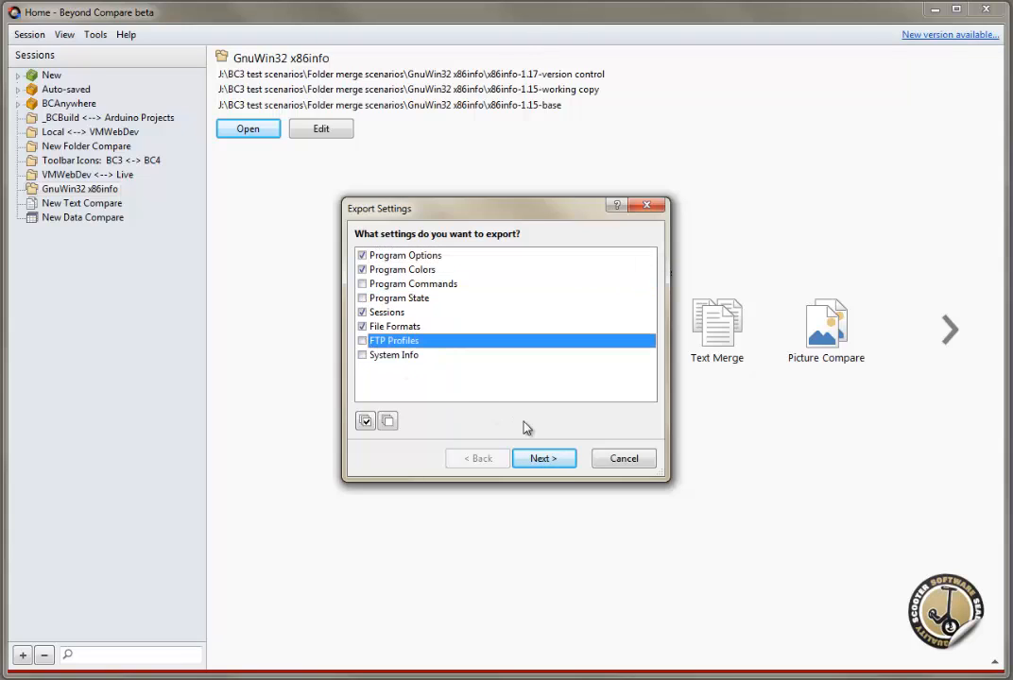
left_click(544, 458)
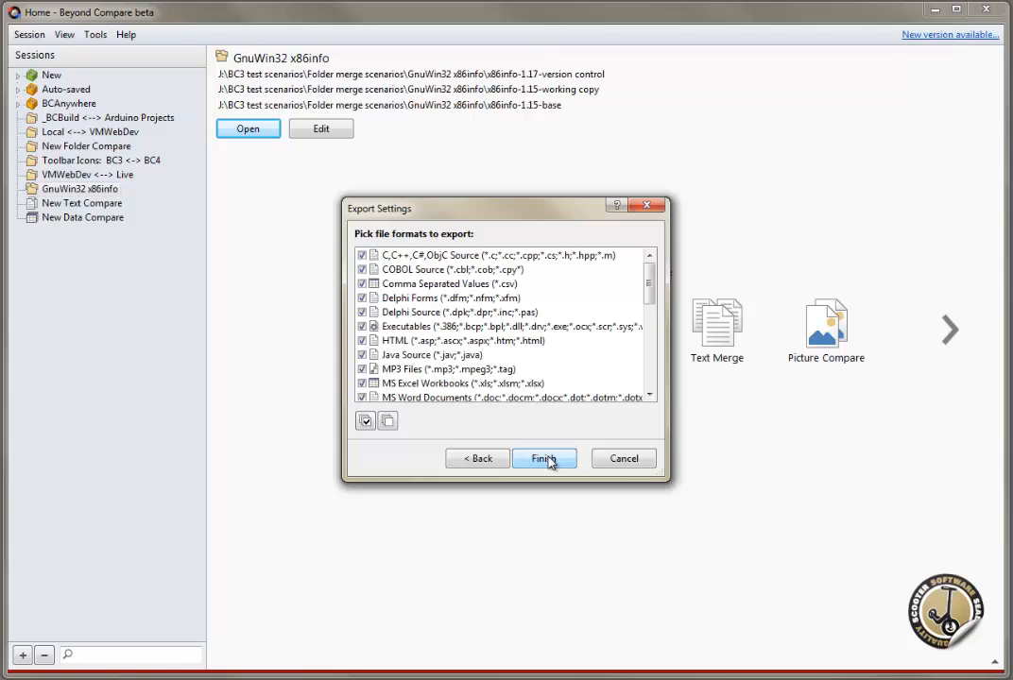
left_click(544, 458)
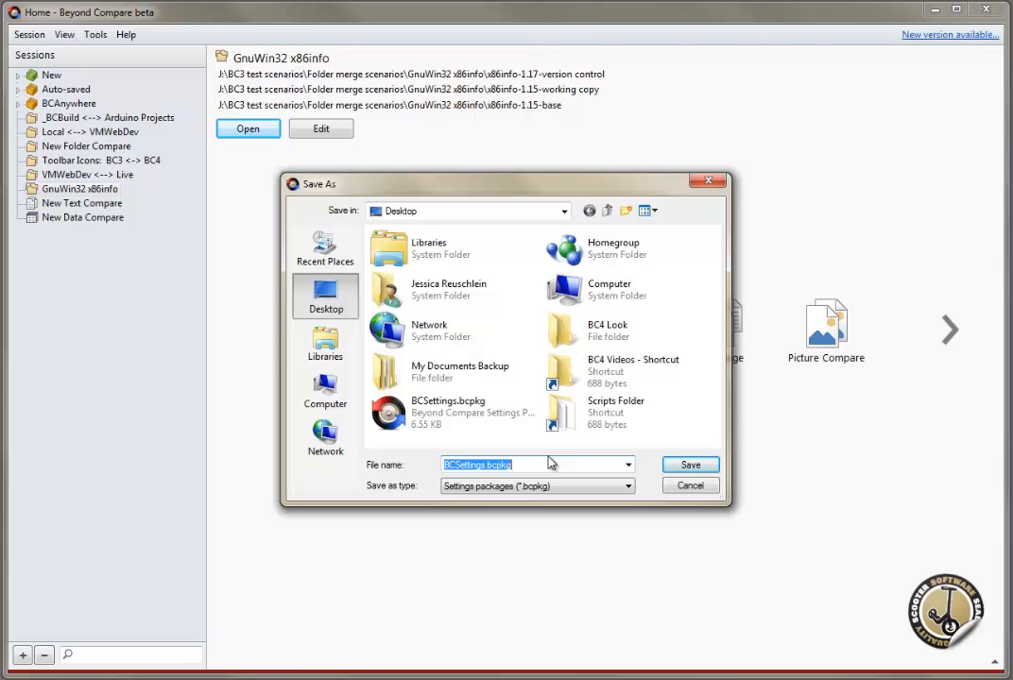
left_click(690, 484)
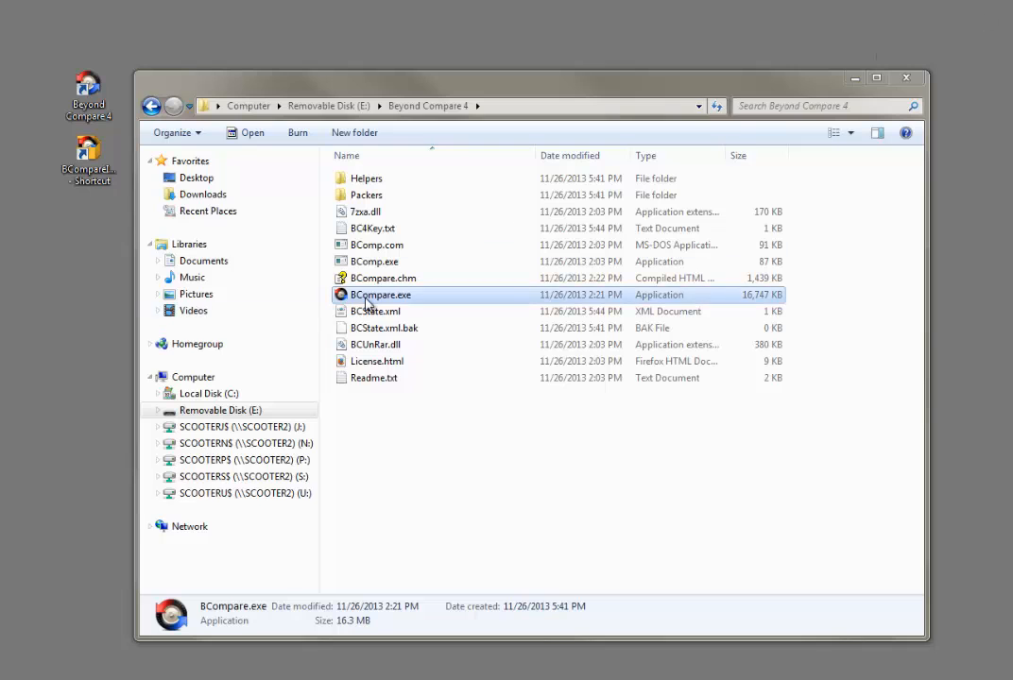
double_click(381, 295)
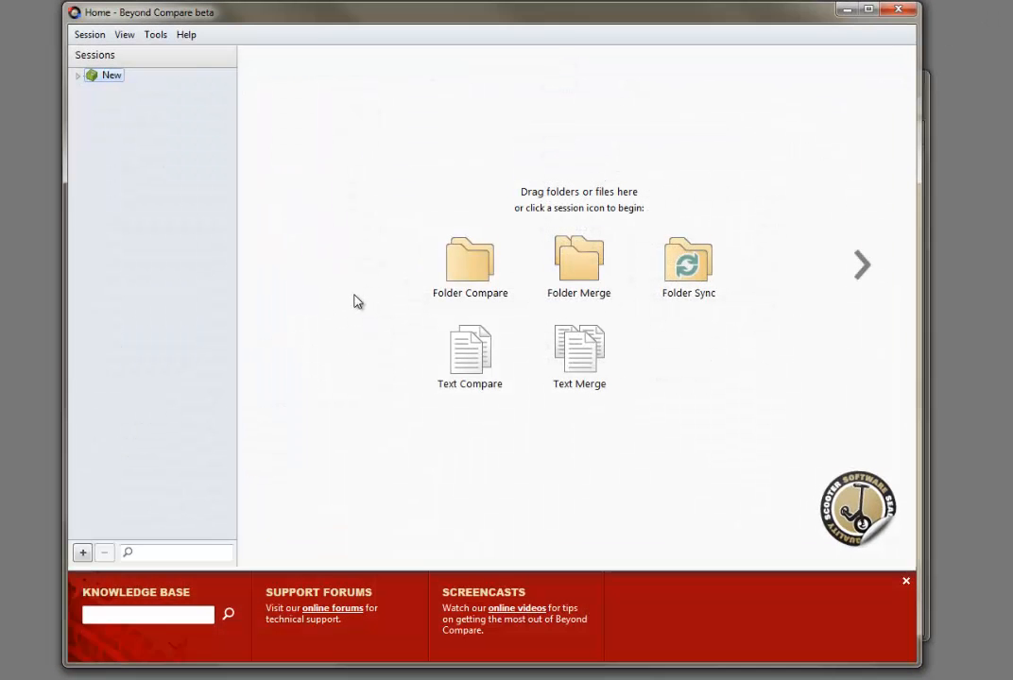
Import BCSettings.bcpkg through Tools > Import Settings, including all 13 sessions
left_click(155, 35)
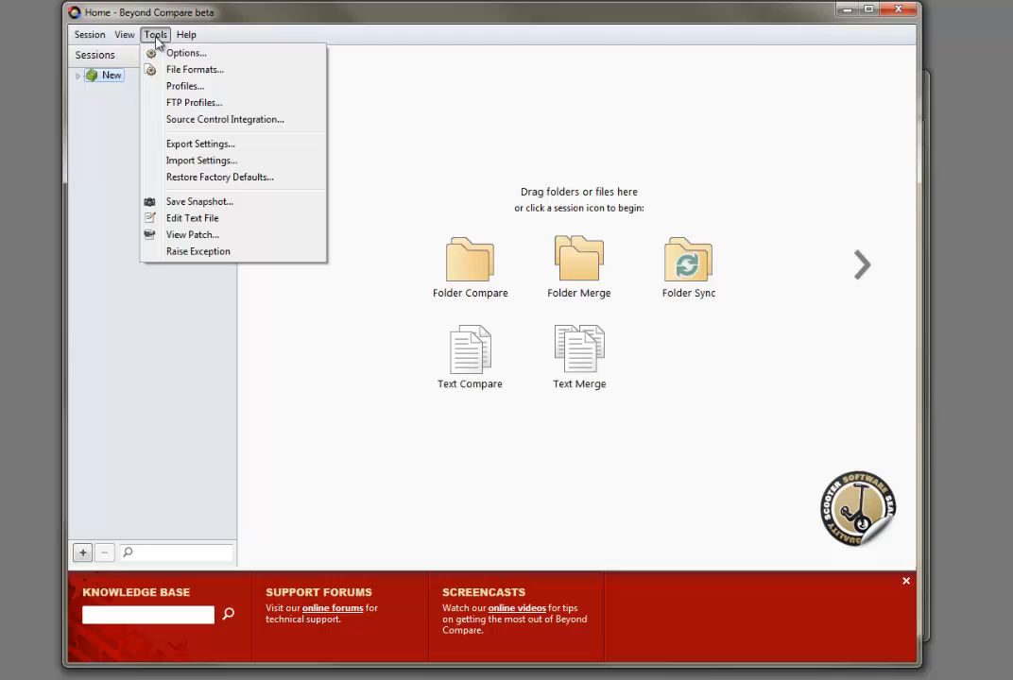
left_click(201, 160)
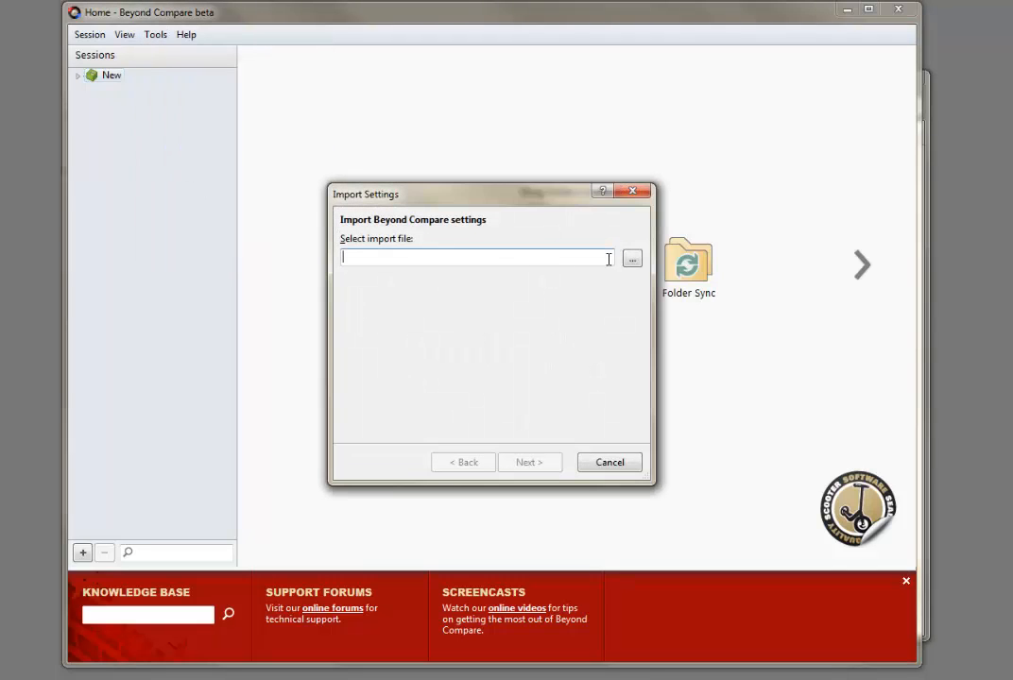
left_click(631, 258)
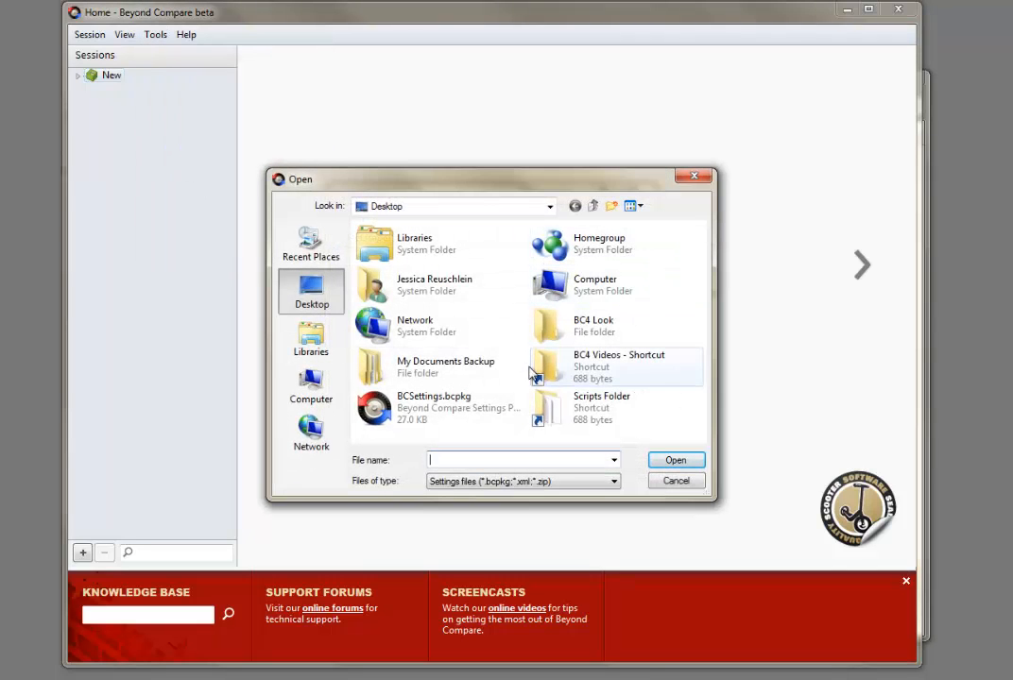
left_click(676, 460)
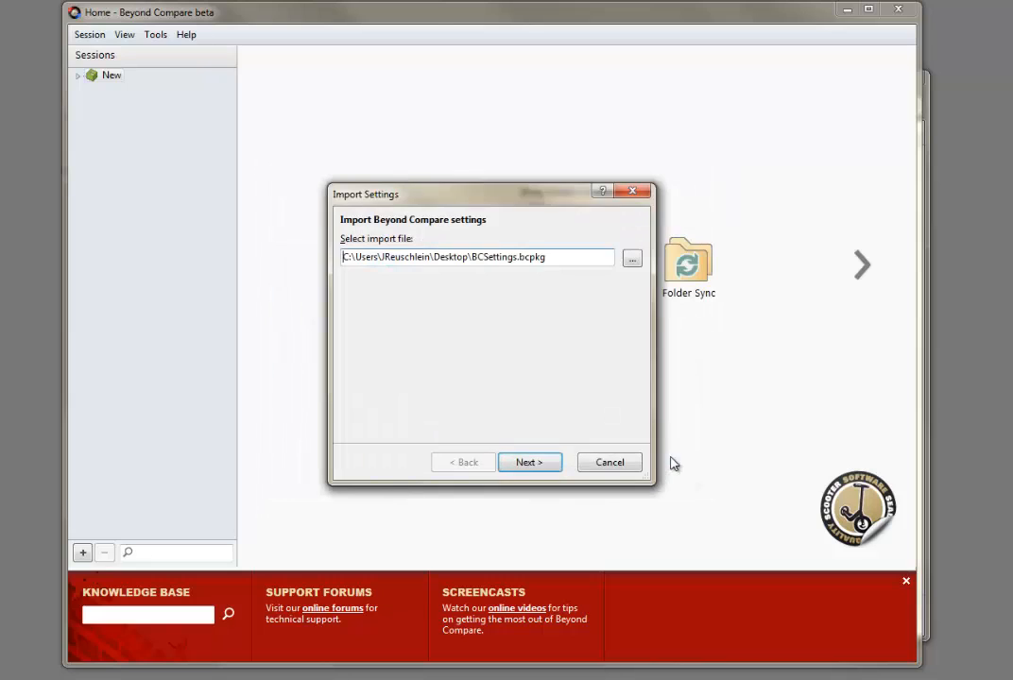
left_click(529, 462)
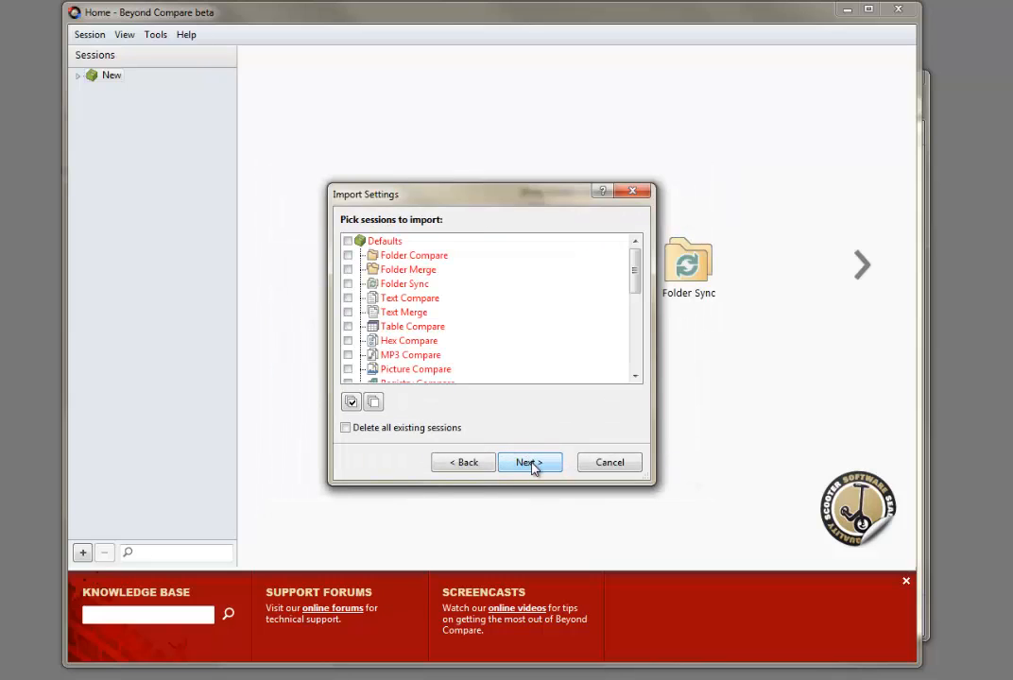
left_click(529, 462)
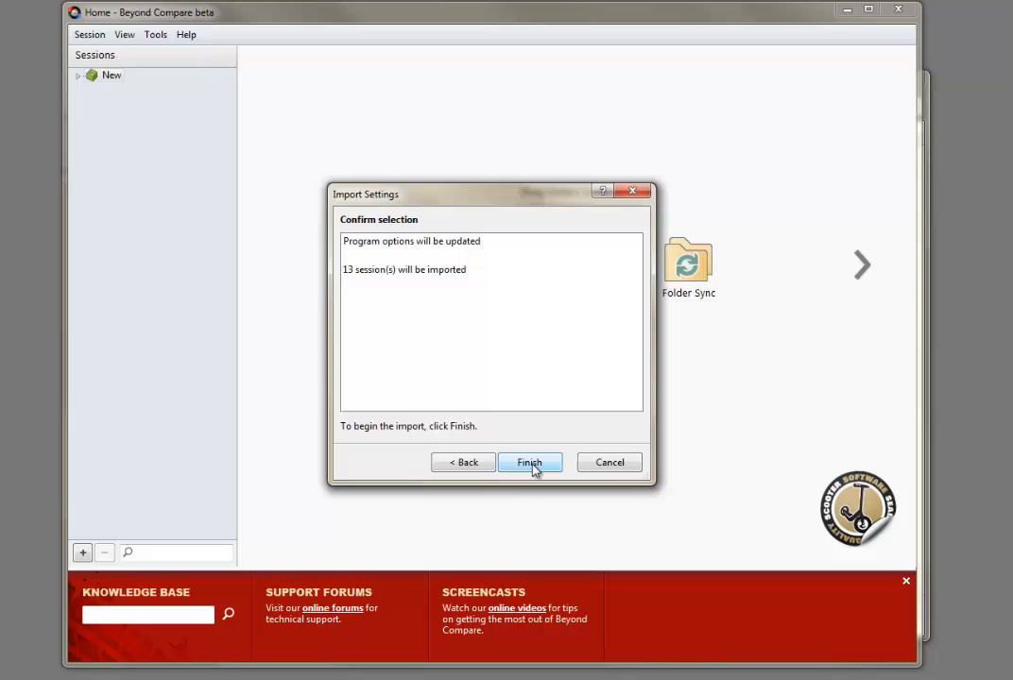
left_click(530, 462)
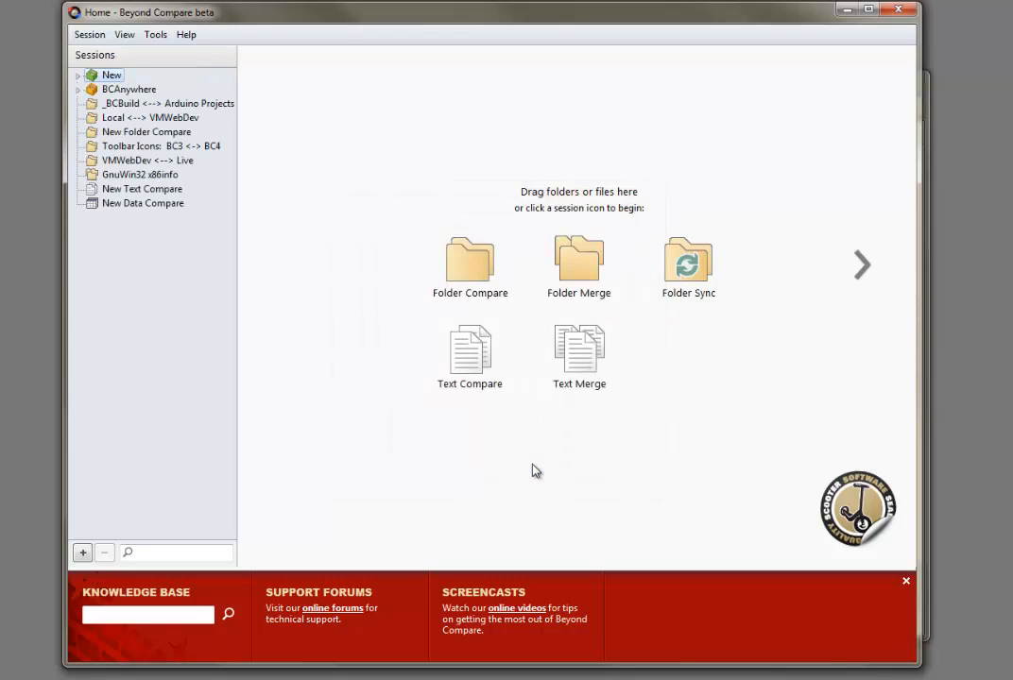